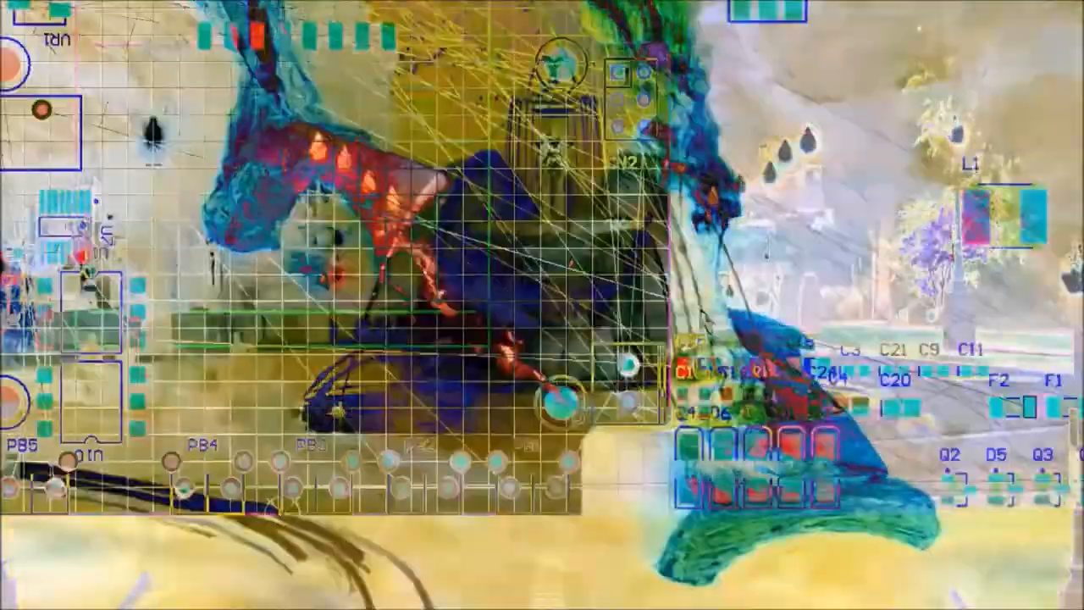
# - Apply the 2.2µF and 25V filters to list matching 0805 ceramic capacitors
pyautogui.rightClick(175, 205)
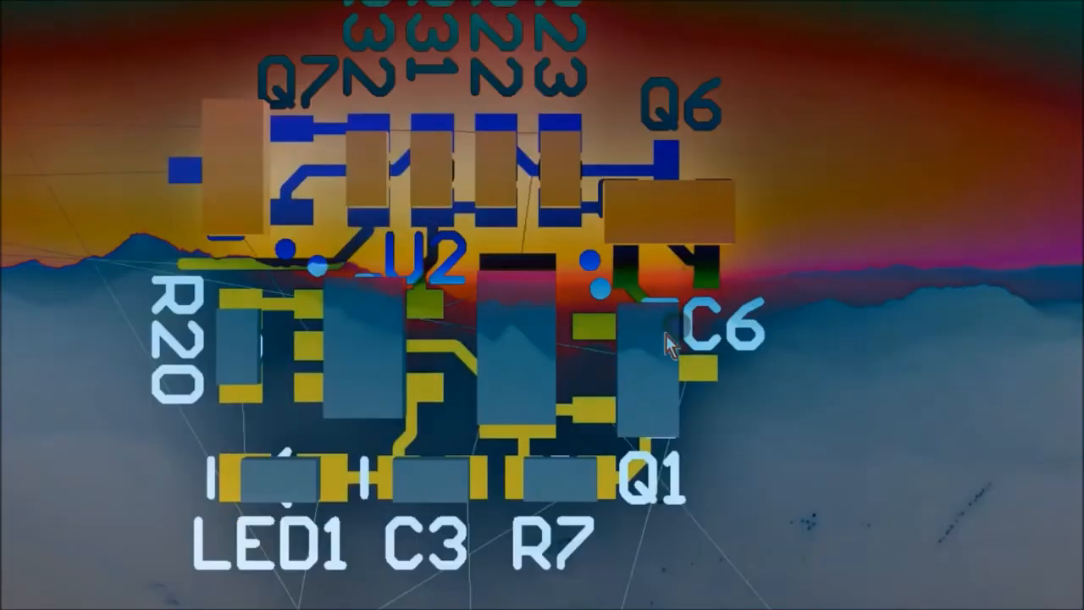
pyautogui.scroll(-3)
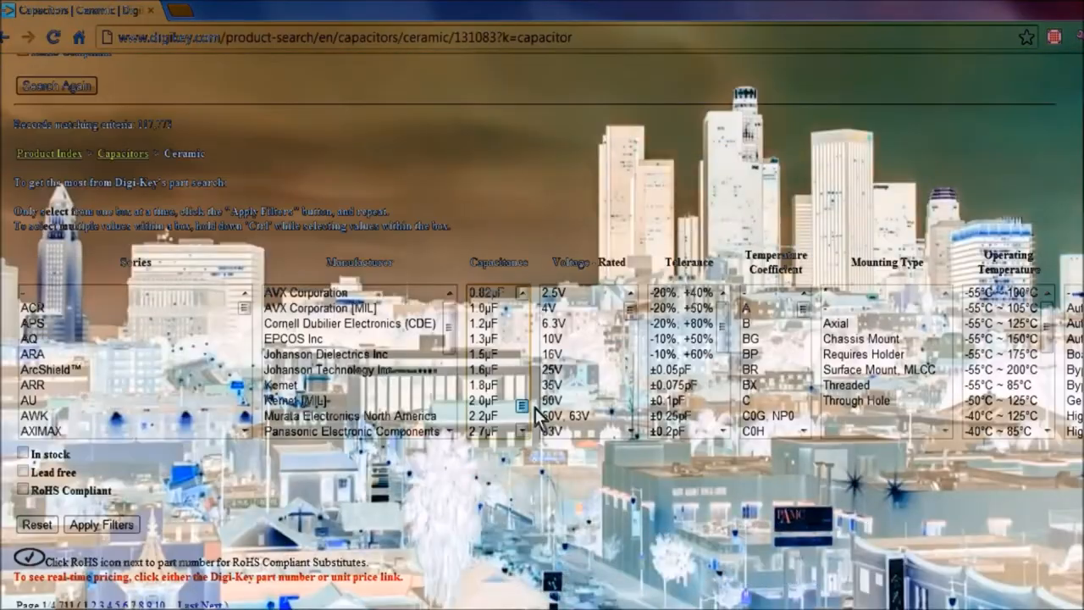
pyautogui.click(99, 524)
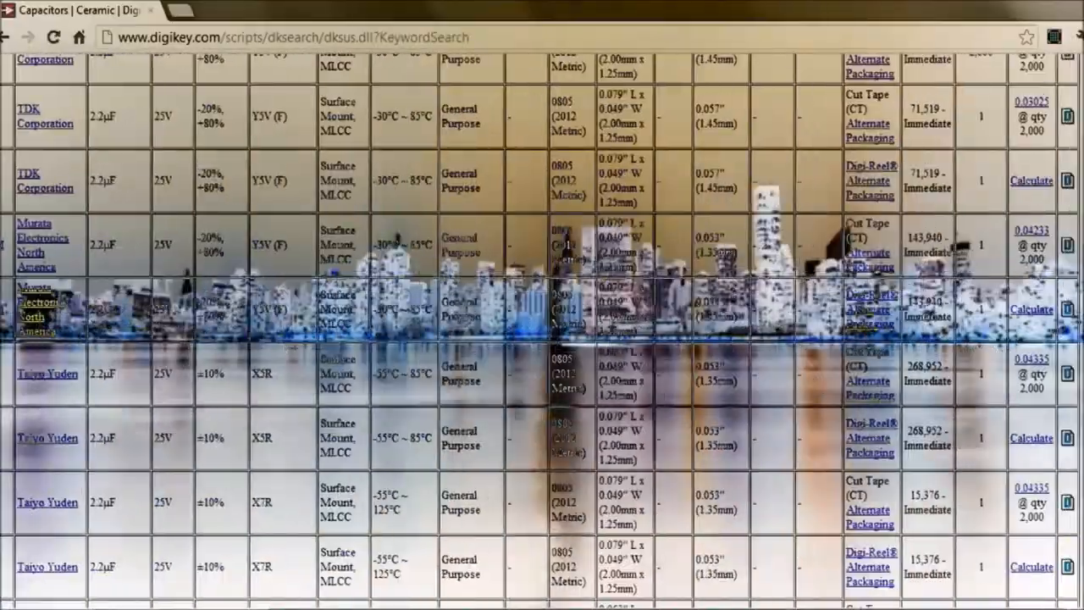